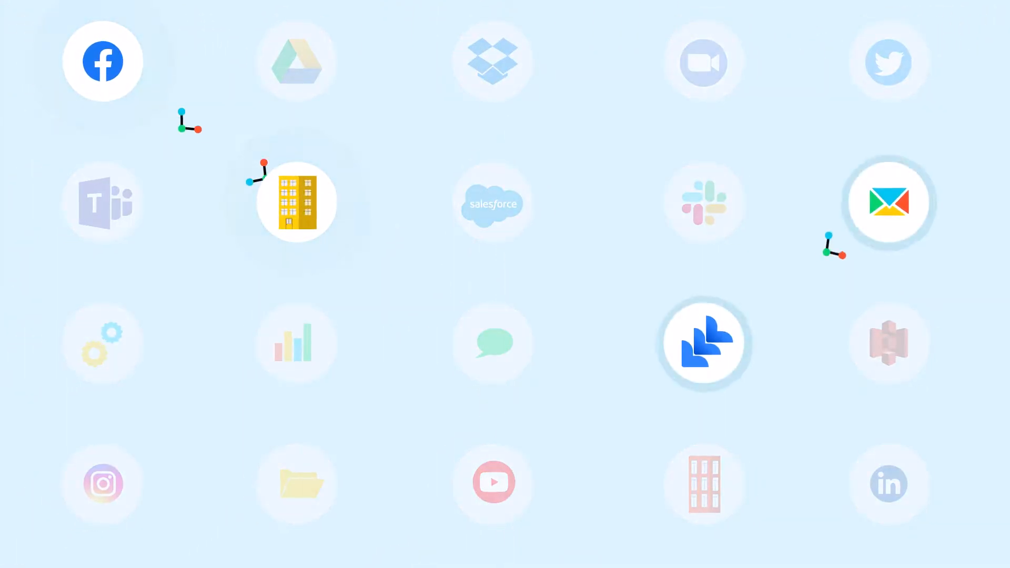
mouse_move(773, 284)
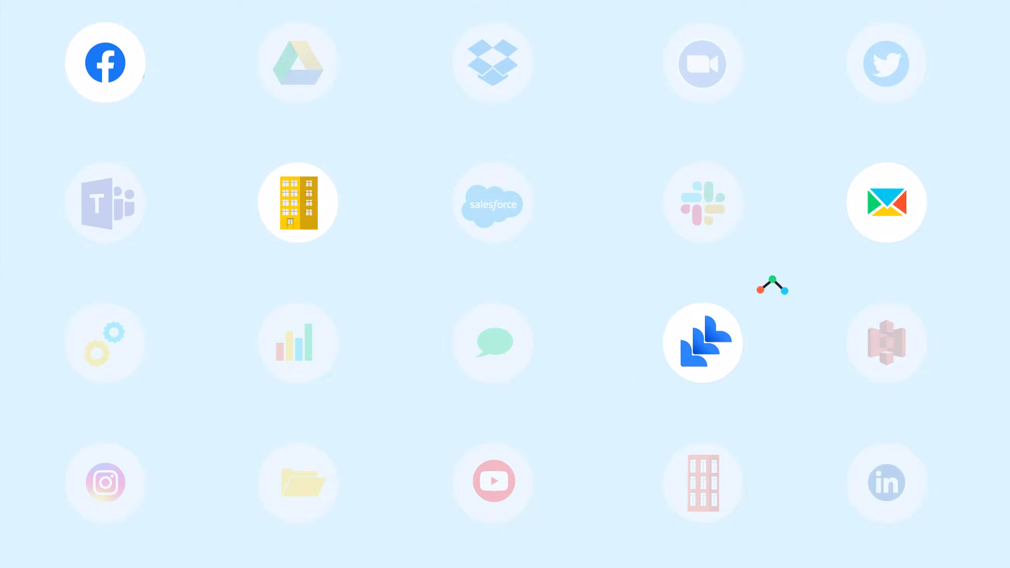